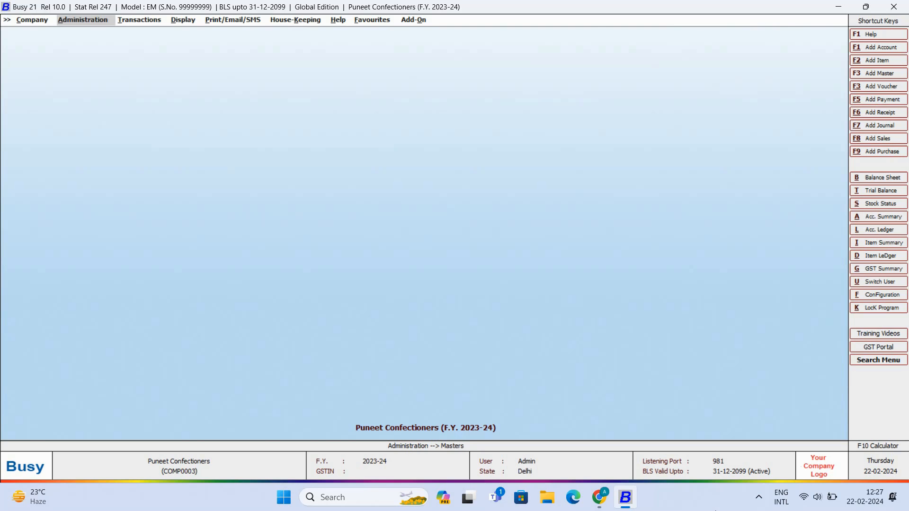
Step: Begin a new financial year from 01-04-2024 via Administration > Change Financial Year
click(85, 20)
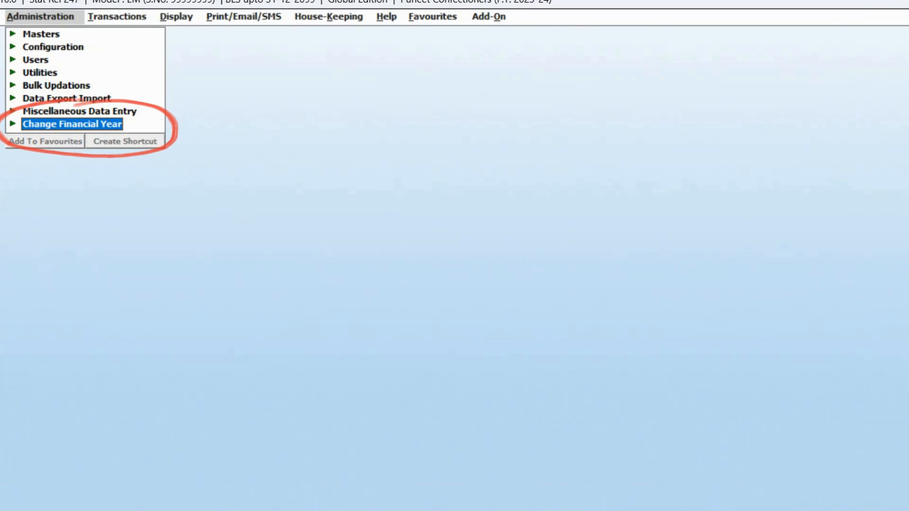
click(72, 124)
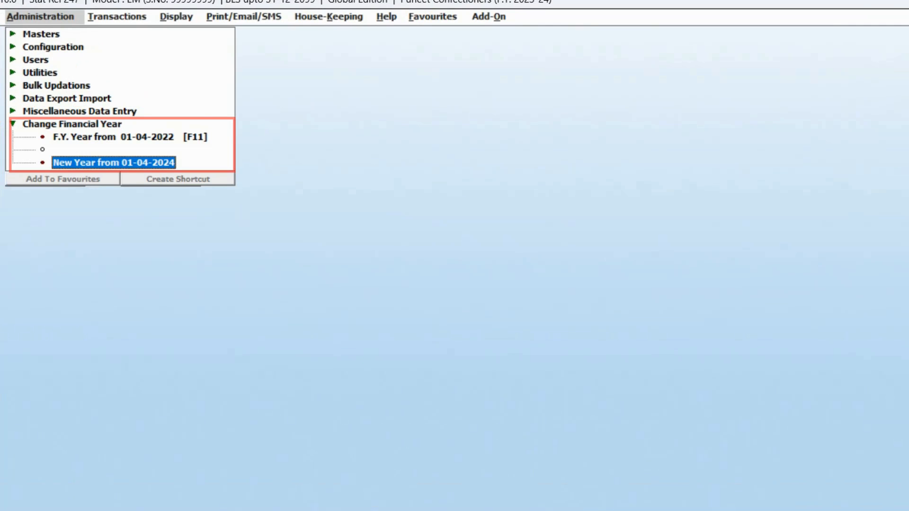
click(114, 162)
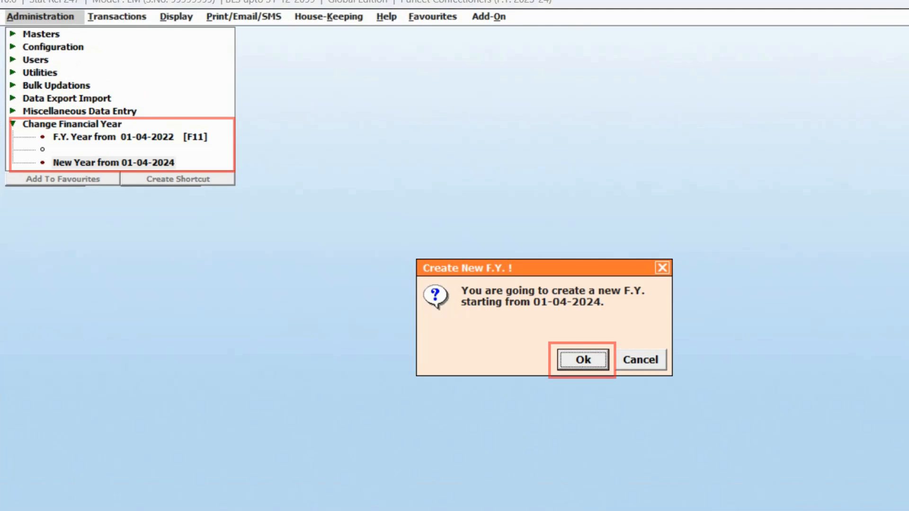
Step: Confirm and run the new-year creation so the company opens in F.Y. 2024-25
click(584, 360)
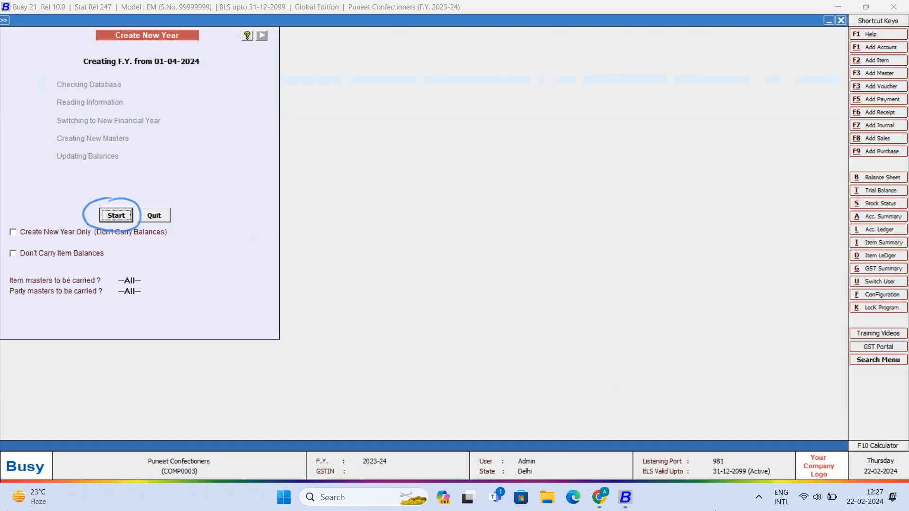
click(116, 214)
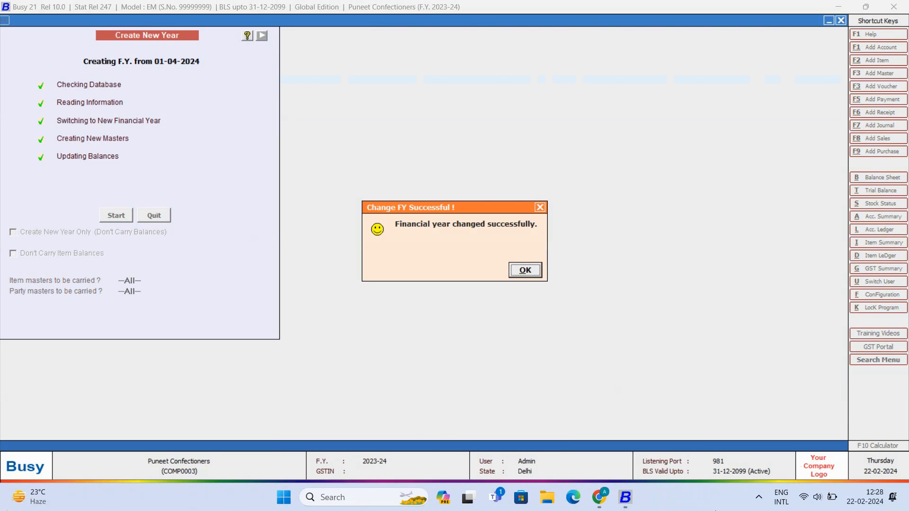
click(525, 270)
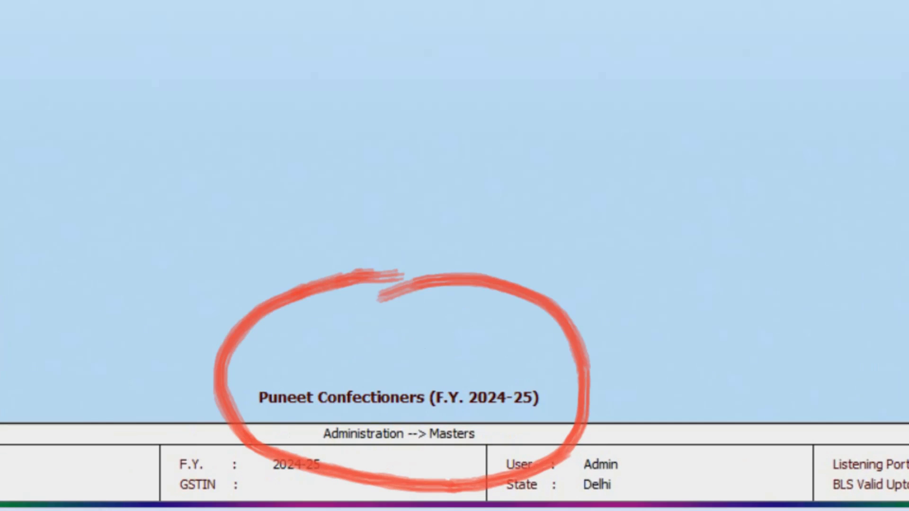
Step: Switch the company back to F.Y. 2023-24 and acknowledge the successful change
click(84, 19)
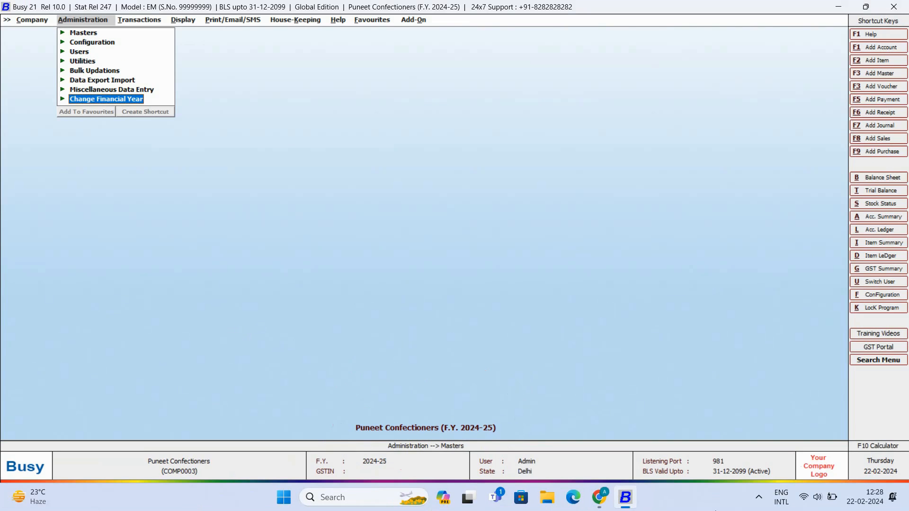
mouse_move(626, 407)
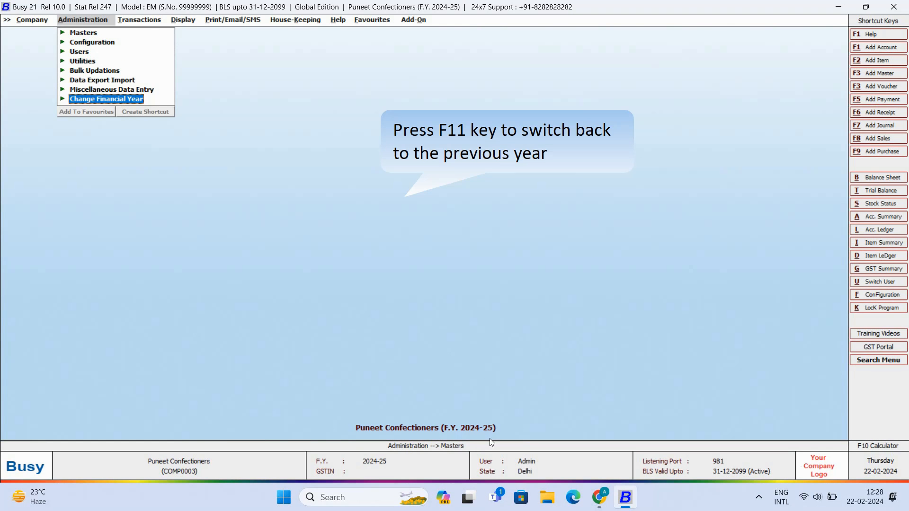
click(106, 100)
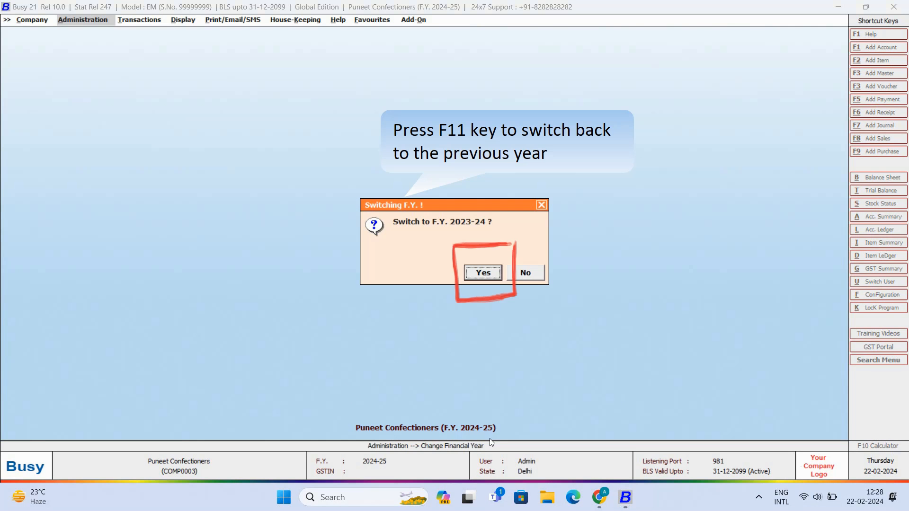
click(482, 273)
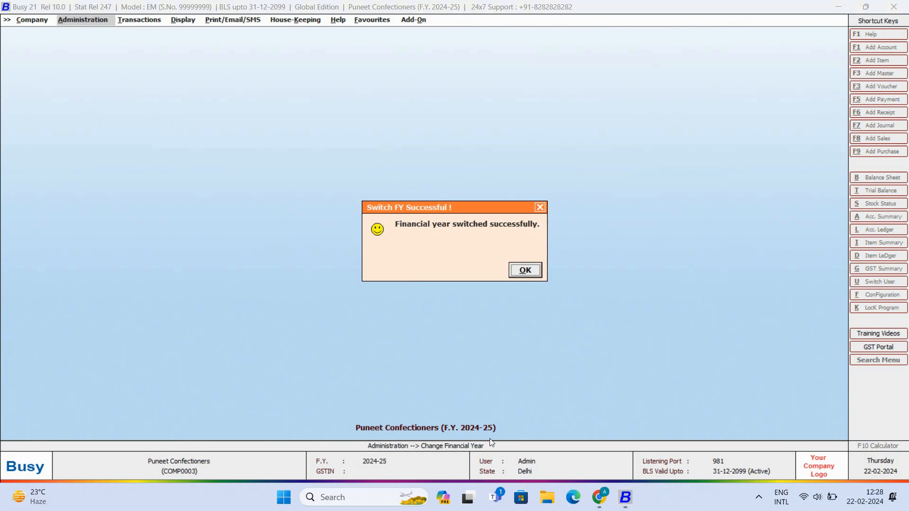
click(525, 270)
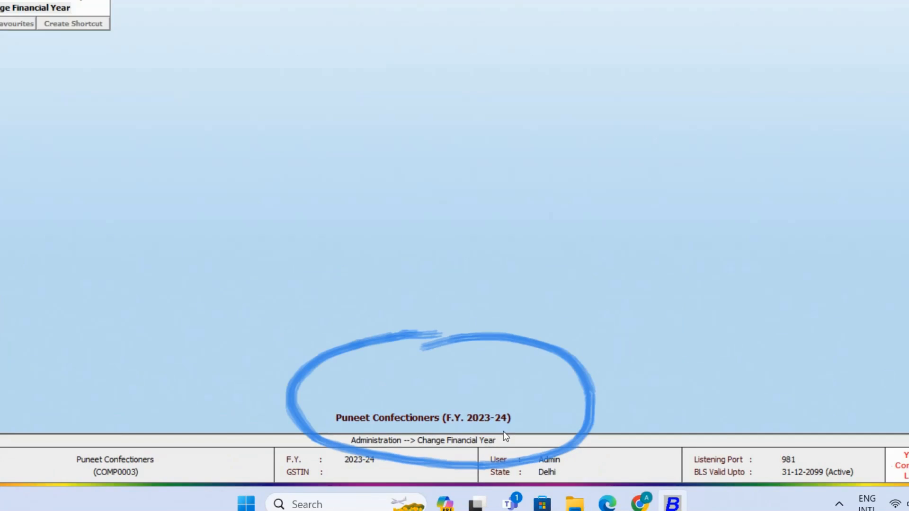